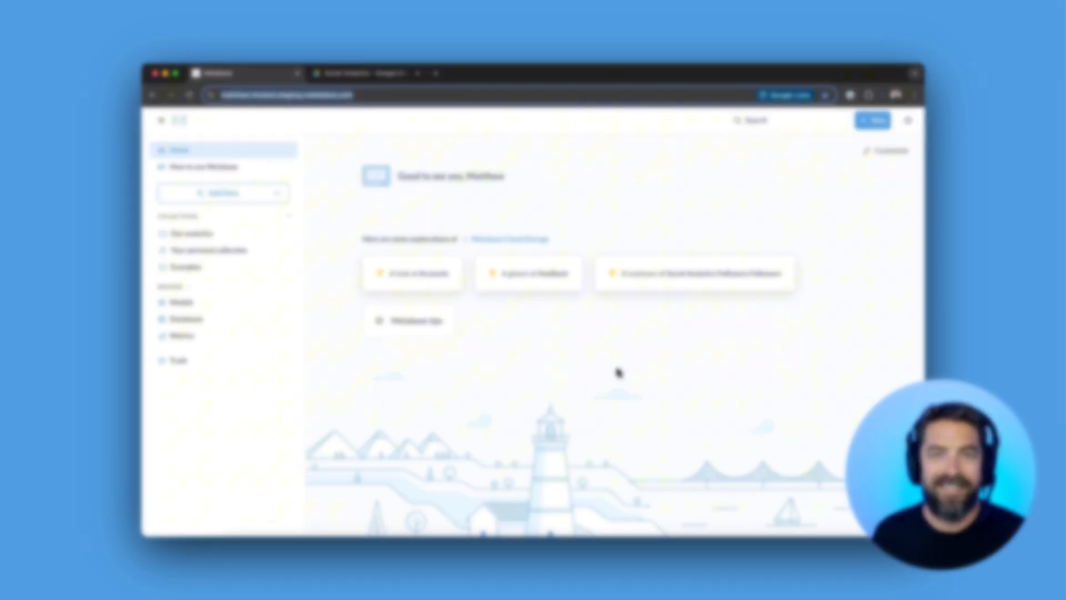
- Start a Google Sheets connection from Add Data and copy the Metabase service account address
left_click(165, 218)
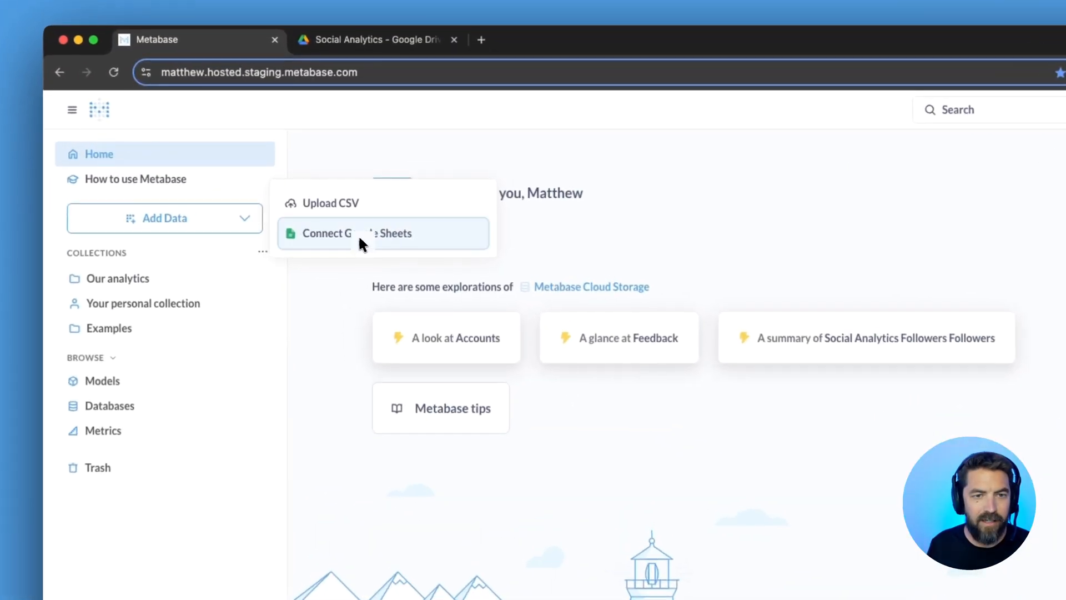
left_click(360, 232)
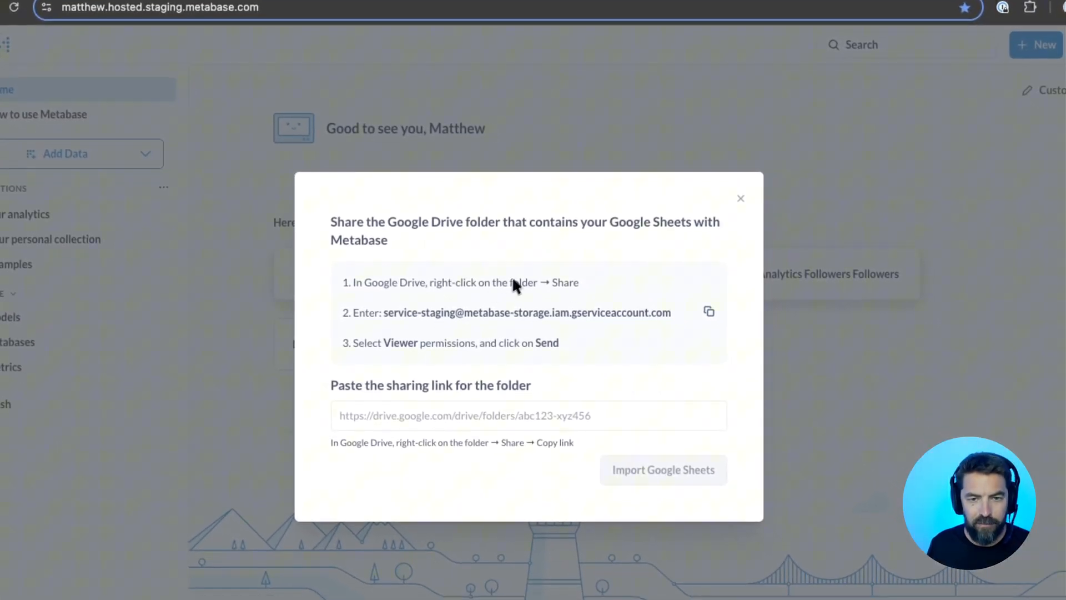
mouse_move(544, 327)
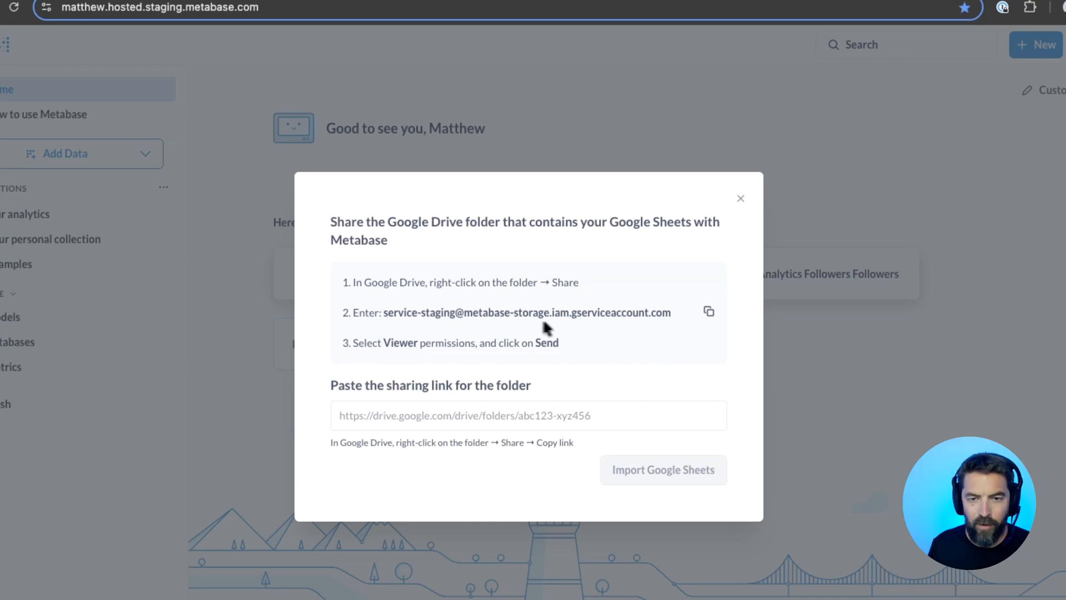
left_click(710, 311)
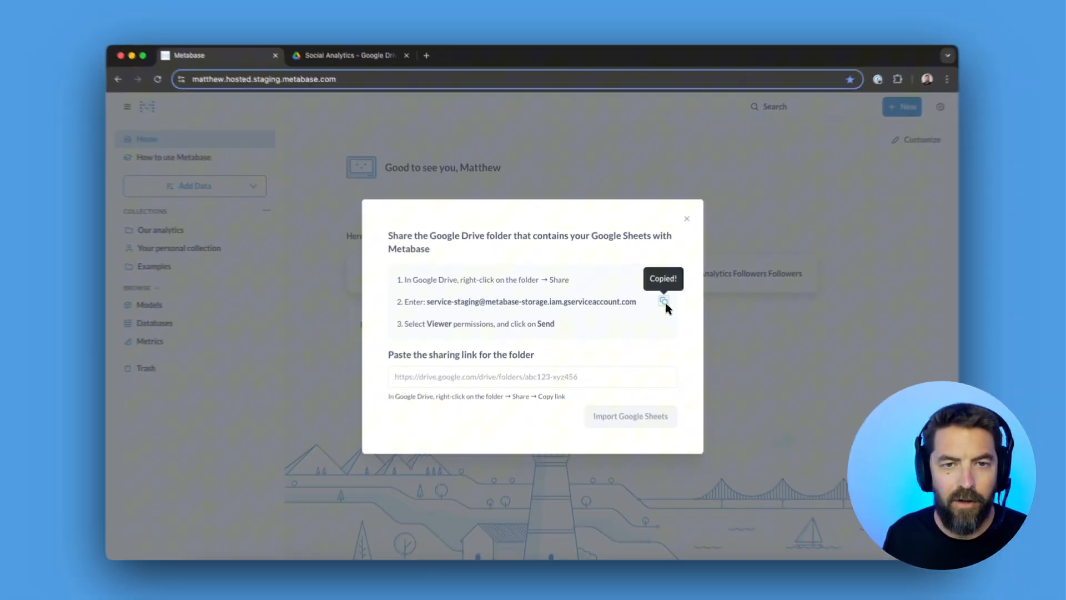
left_click(349, 74)
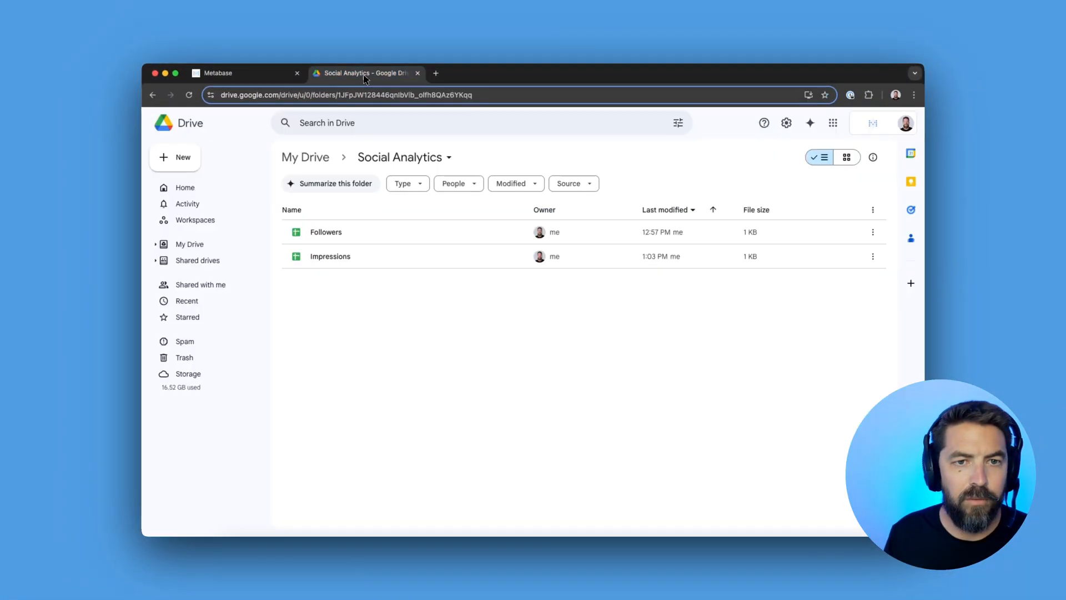
- Share the Social Analytics folder with the service account, granting Viewer access
left_click(448, 157)
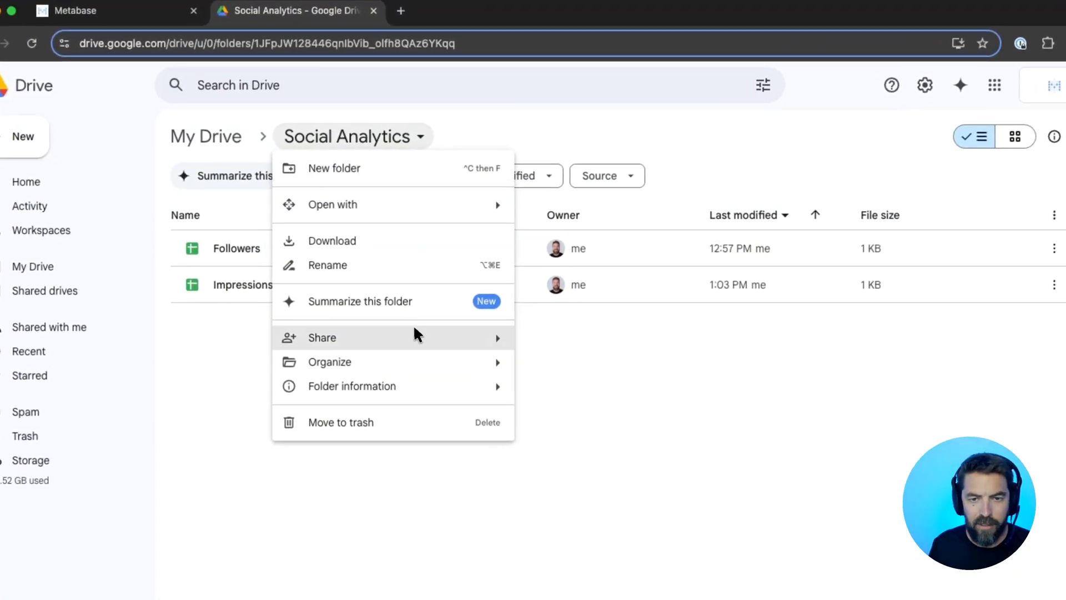
left_click(322, 337)
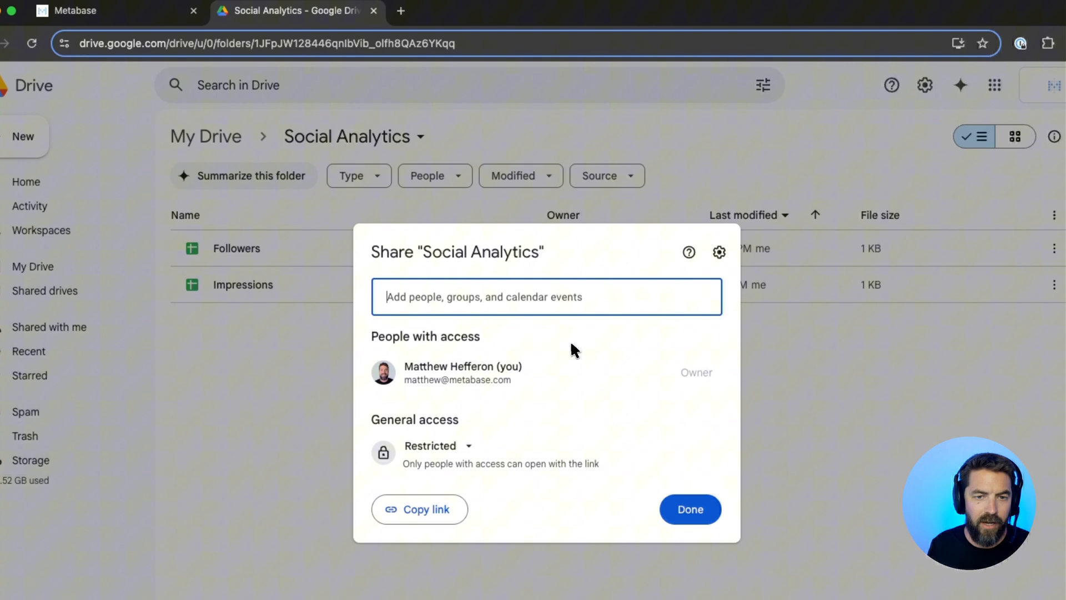
mouse_move(495, 315)
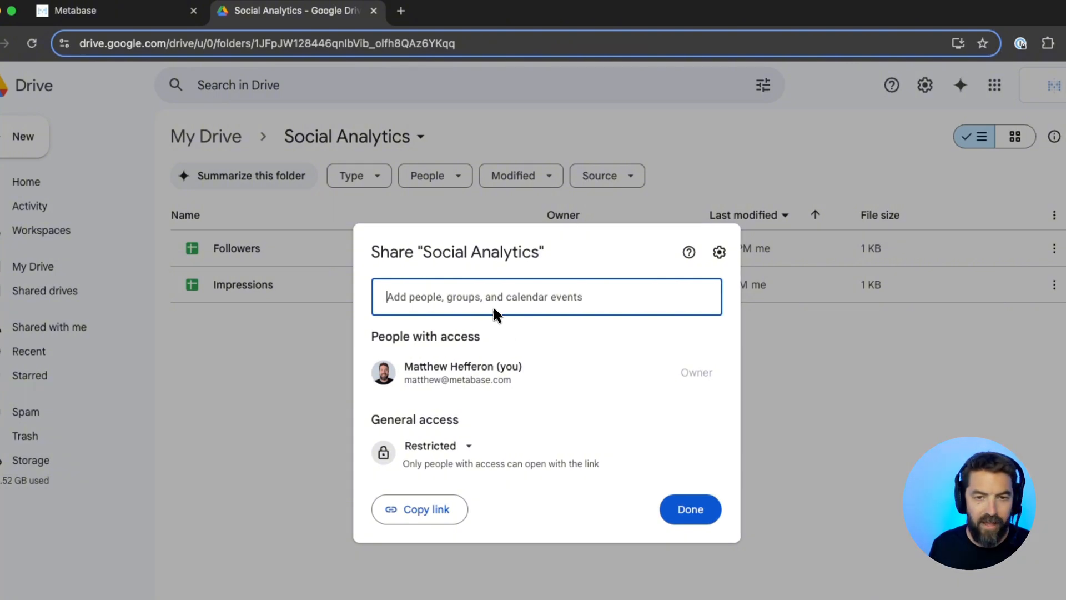
left_click(623, 199)
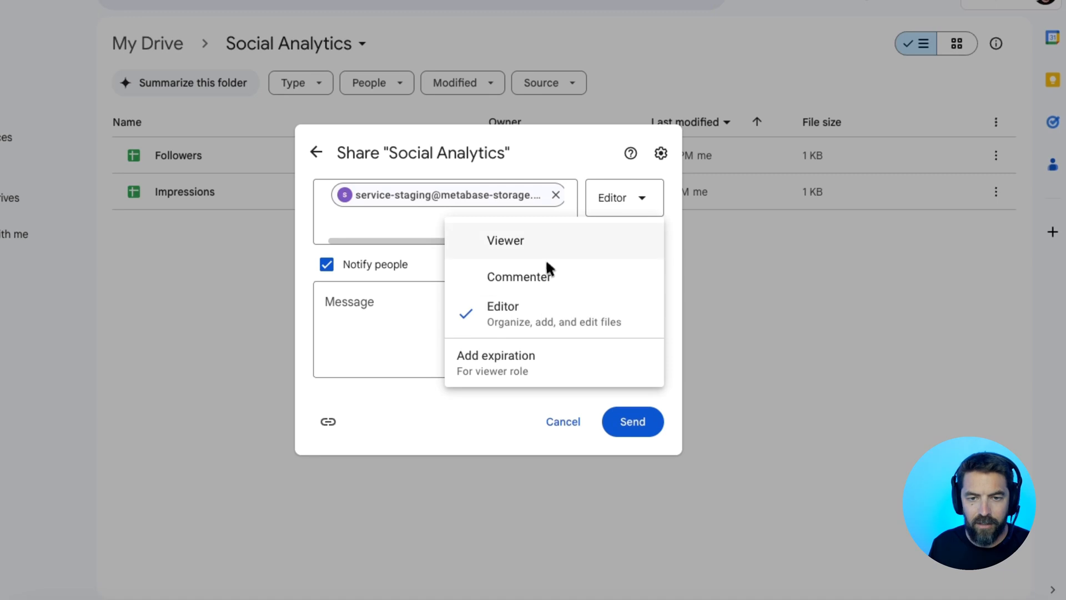
left_click(506, 240)
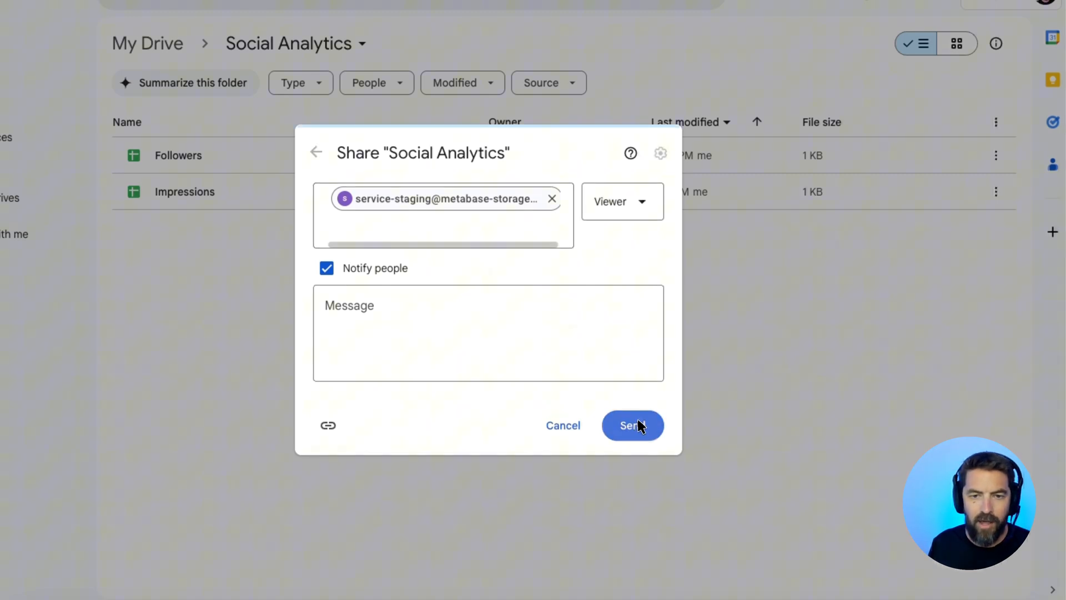
- Send the share, confirm sharing with the external account, and copy the folder link
left_click(629, 426)
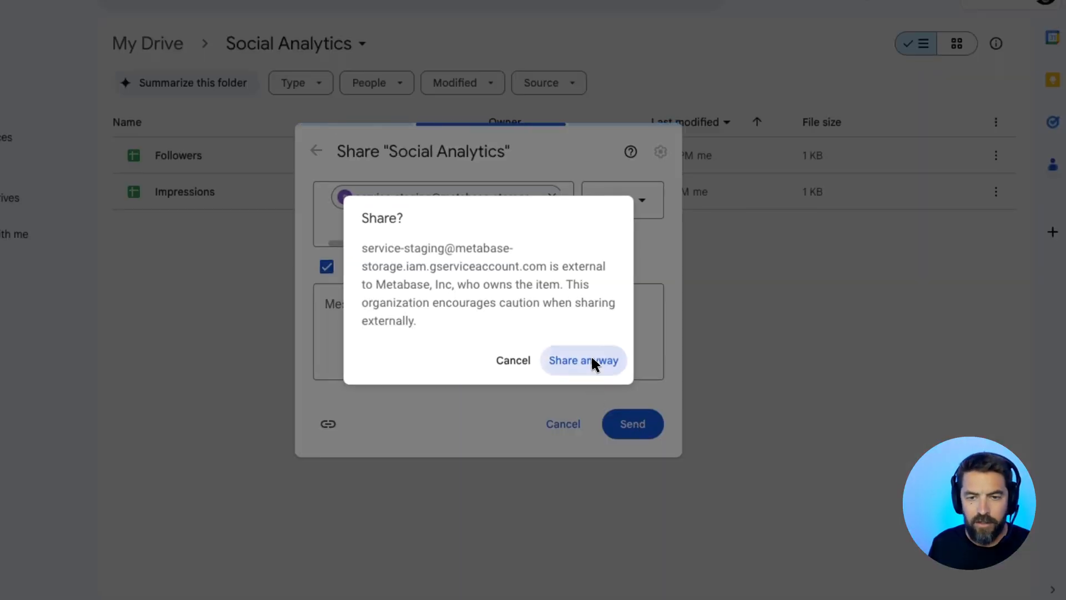
left_click(583, 360)
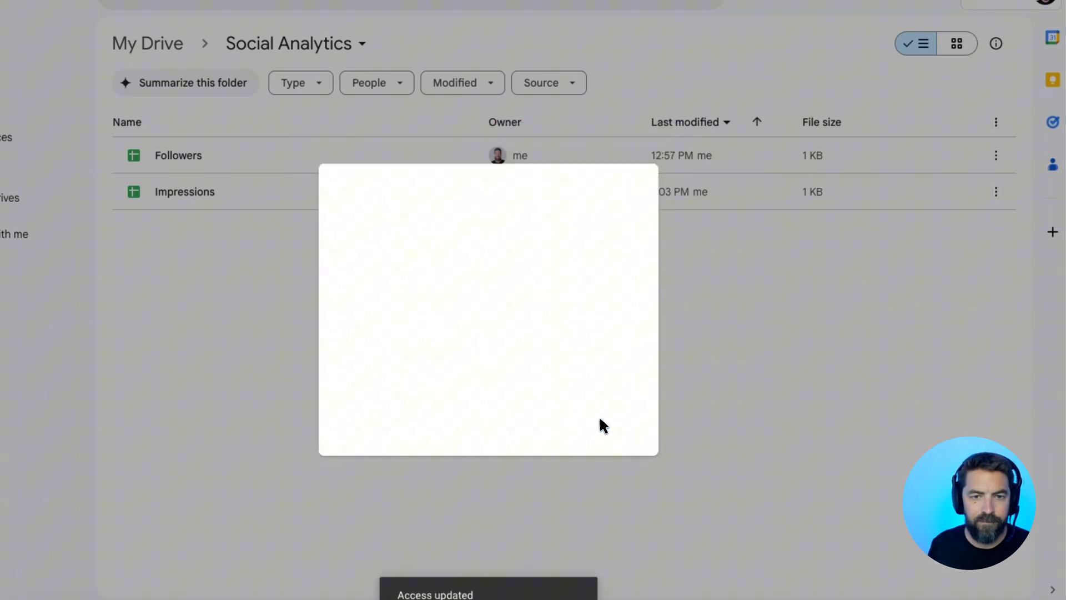
left_click(448, 157)
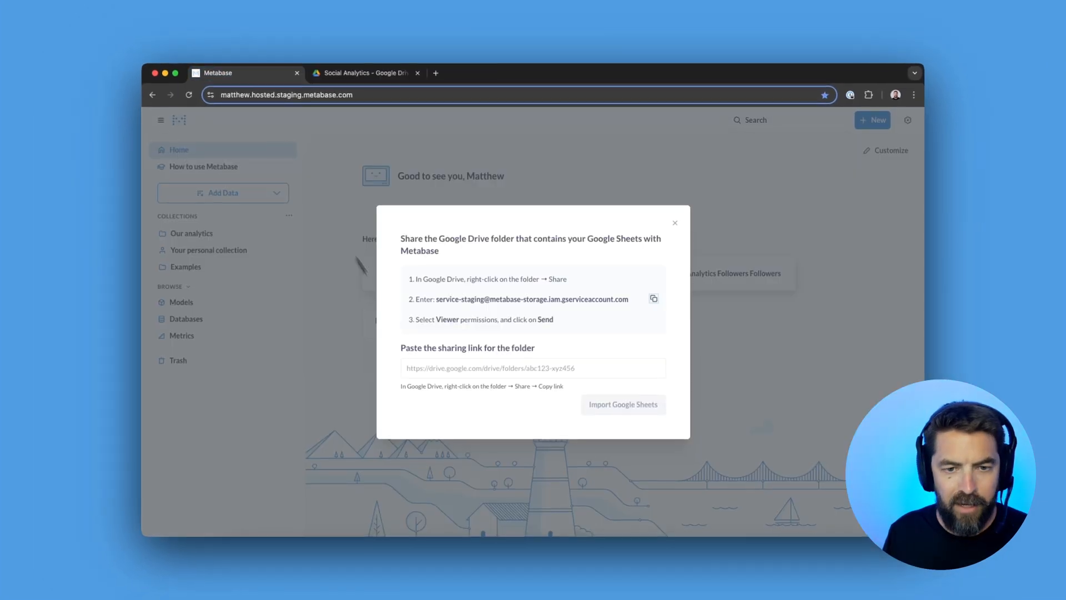
- Import the sheets from the pasted Drive folder link into Metabase
type("https://drive.google.com/drive/folders/1JFpJW128446qnIbVib_olfh8QAz6YKqq?usp=drive_link")
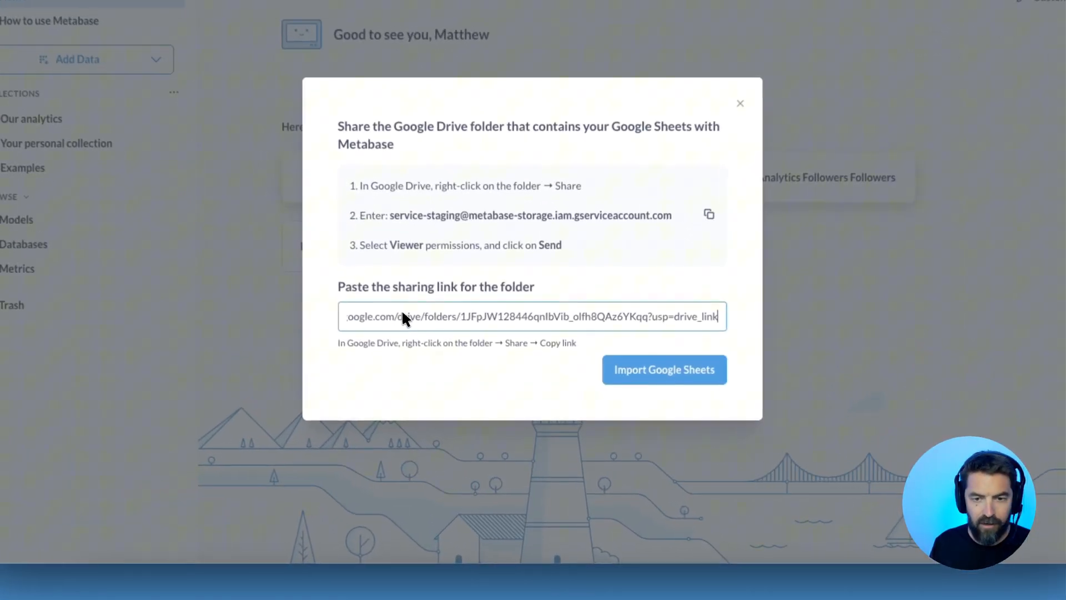
left_click(656, 367)
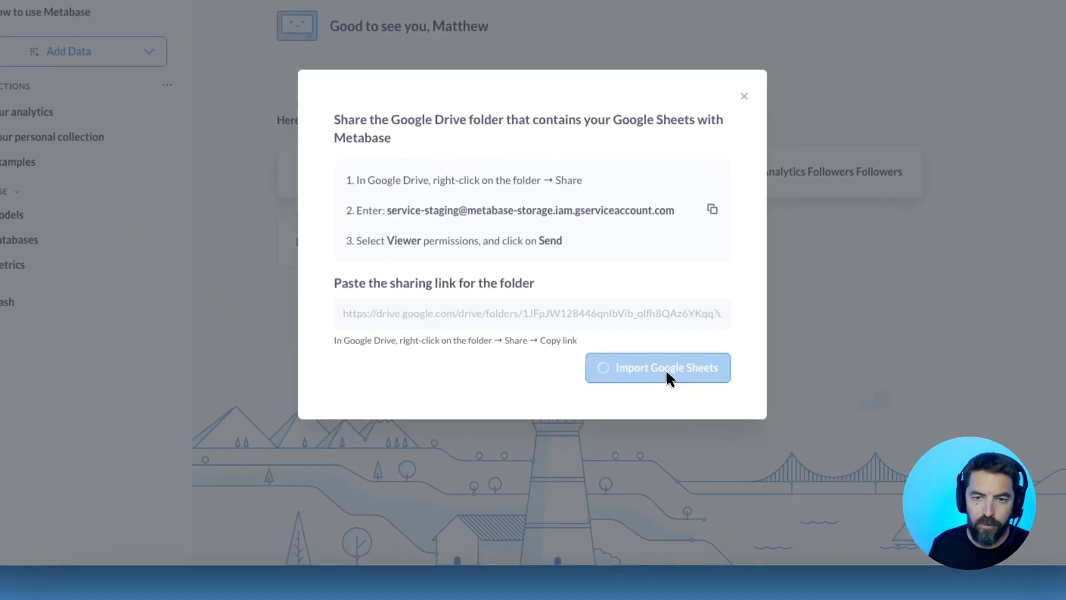
left_click(657, 367)
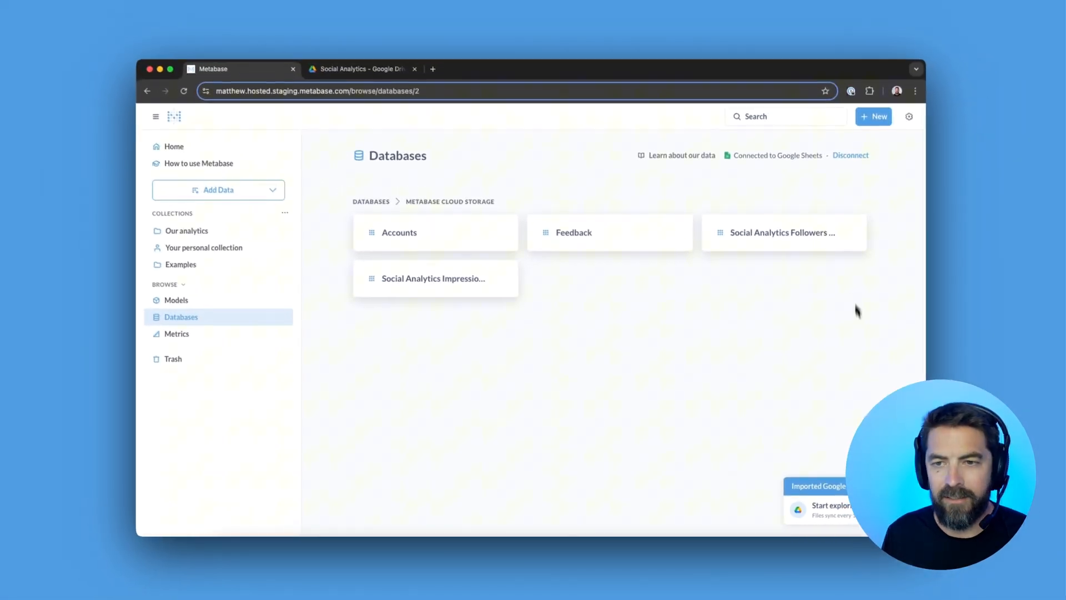
- Bring the imported Followers table into the query editor as a question
left_click(783, 232)
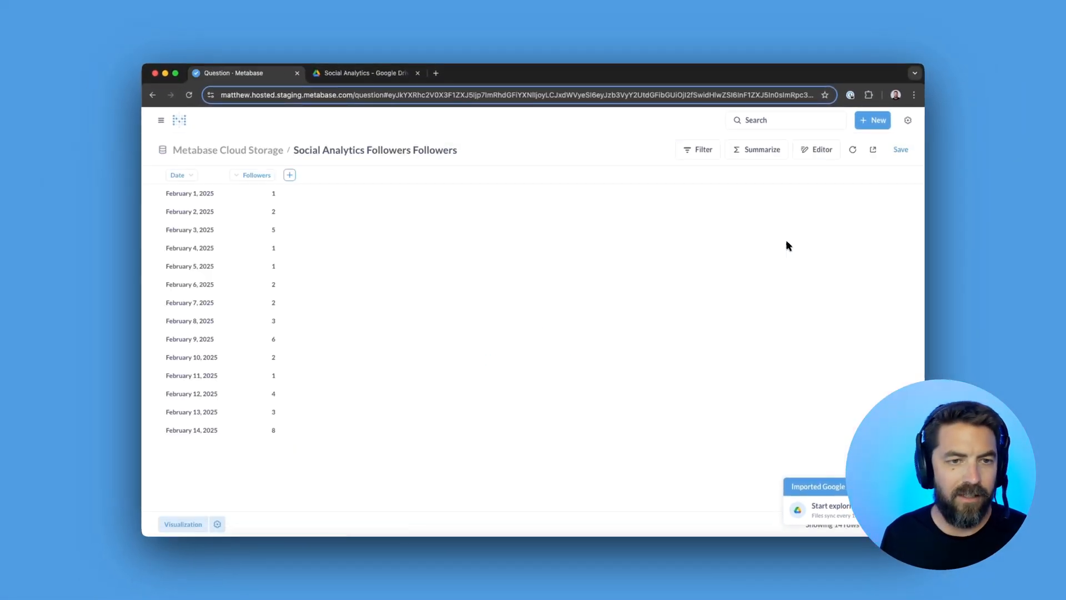
left_click(822, 149)
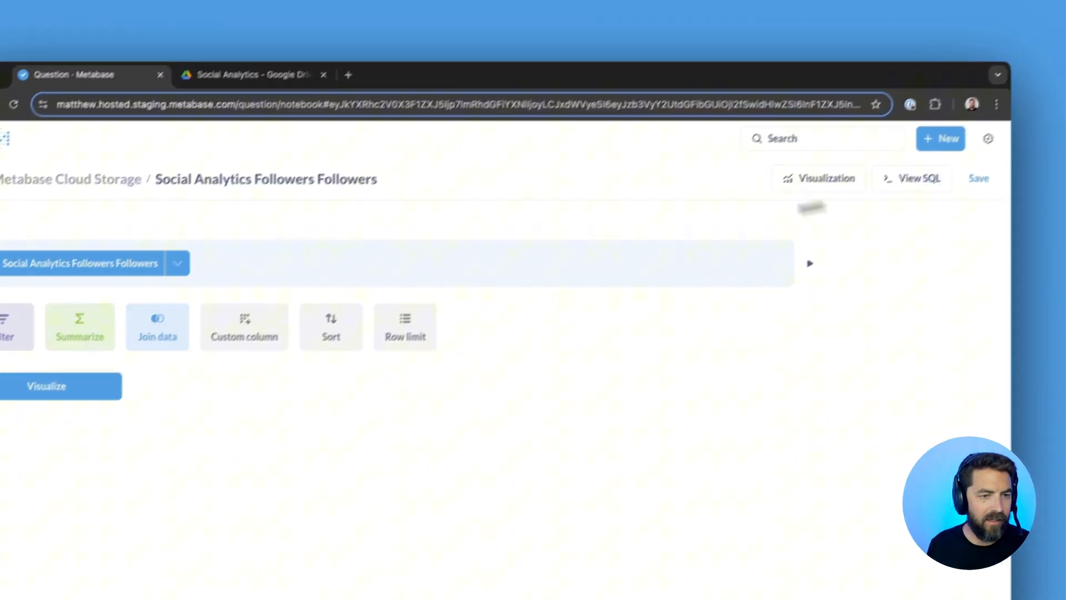
- Summarize Sum of Followers grouped by Date: Week and visualize it as a line chart
left_click(80, 326)
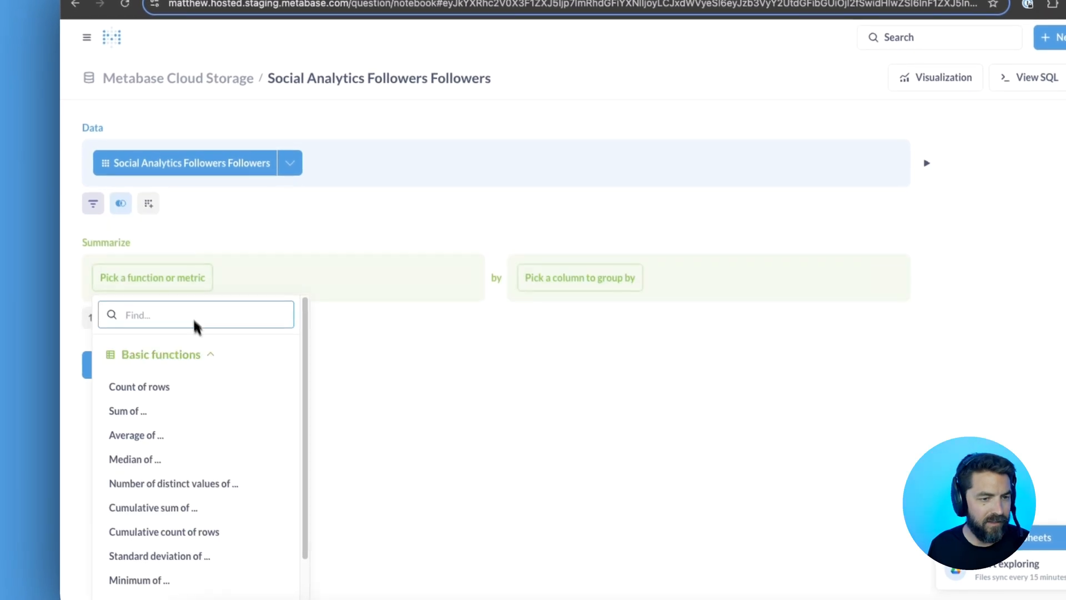
left_click(128, 411)
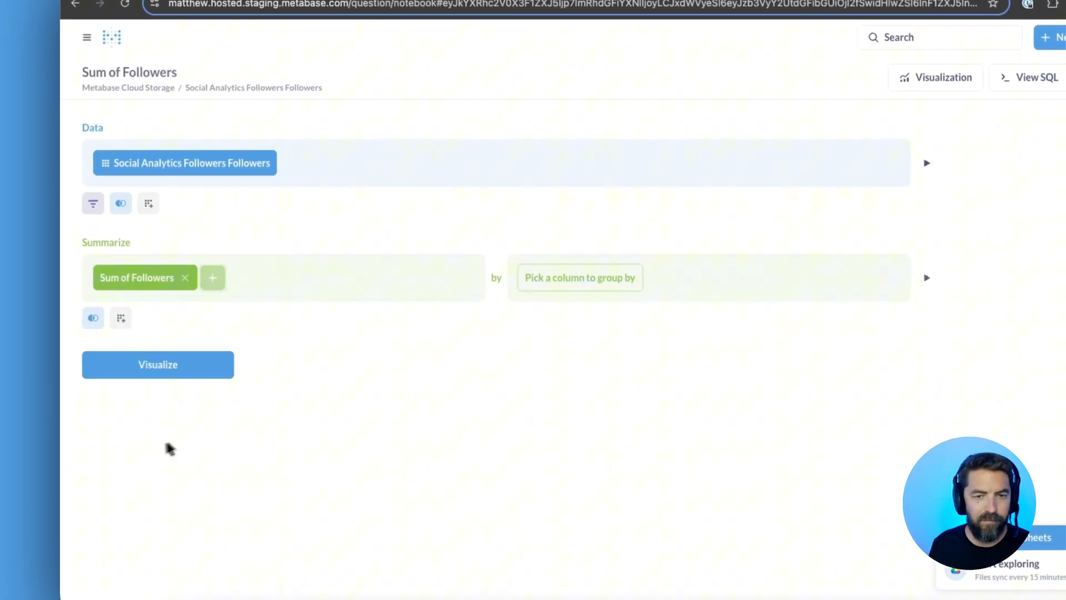
left_click(579, 277)
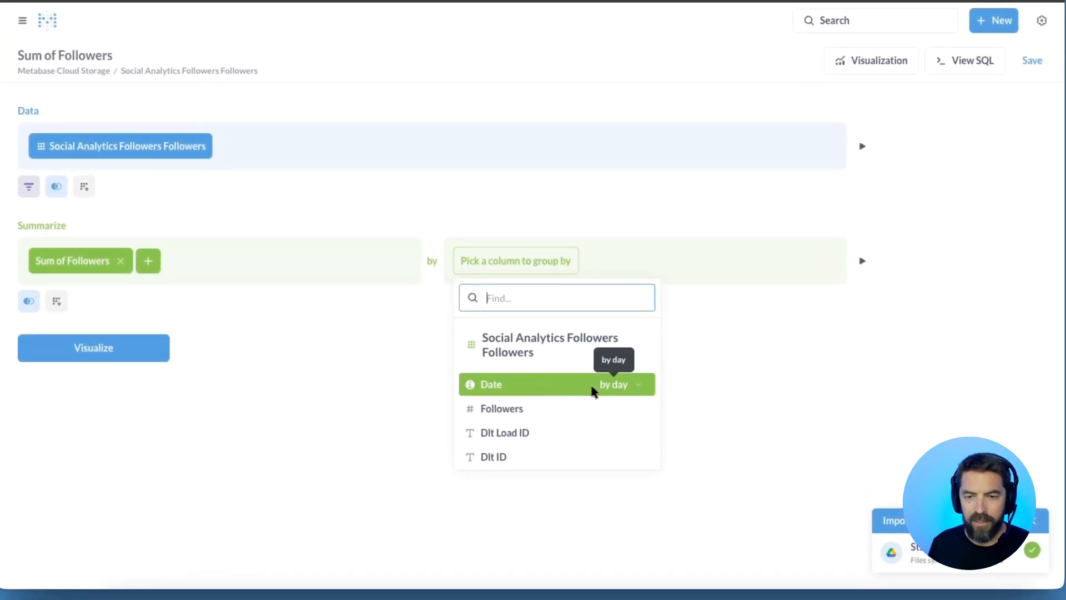
left_click(489, 385)
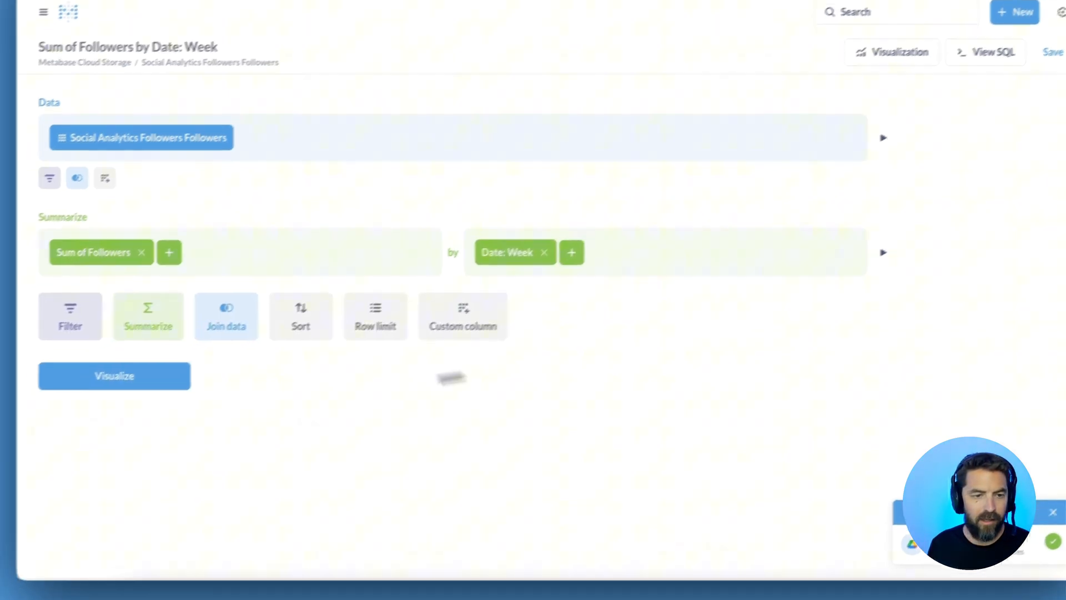
left_click(115, 375)
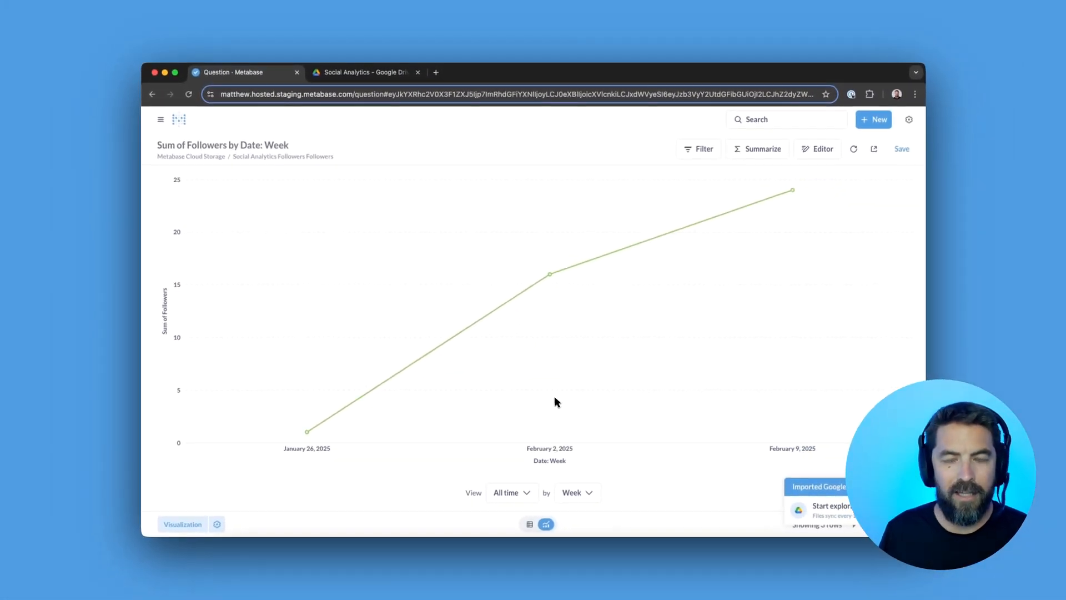